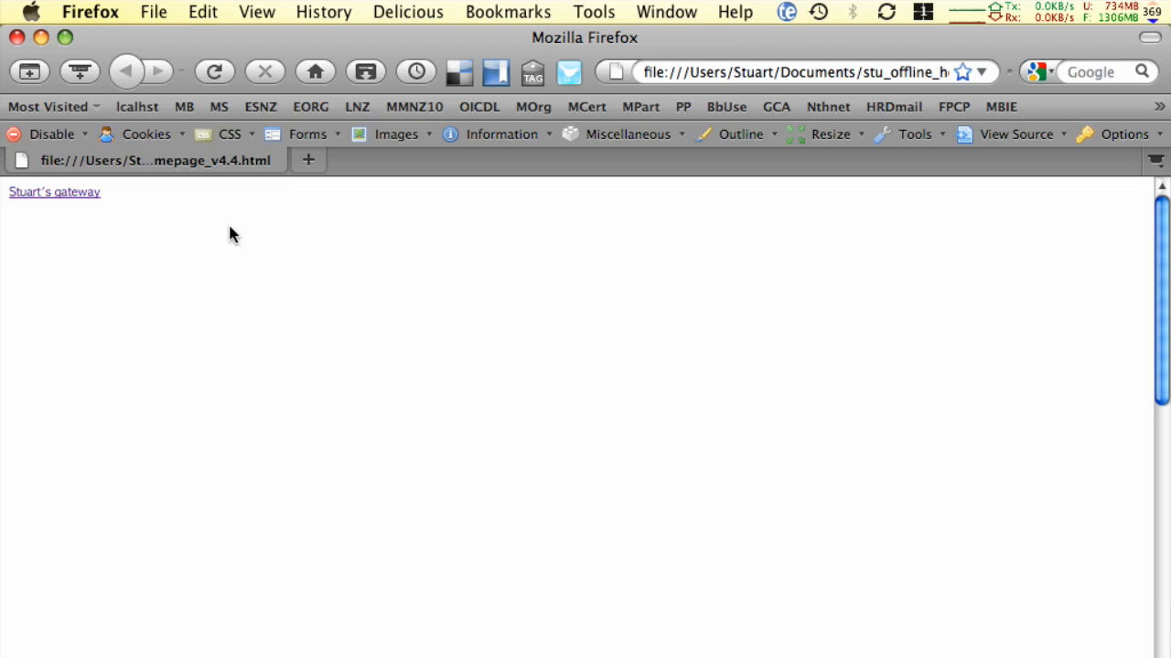
# - In Firefox's Content preferences, choose Verdana as the default font
pyautogui.click(88, 11)
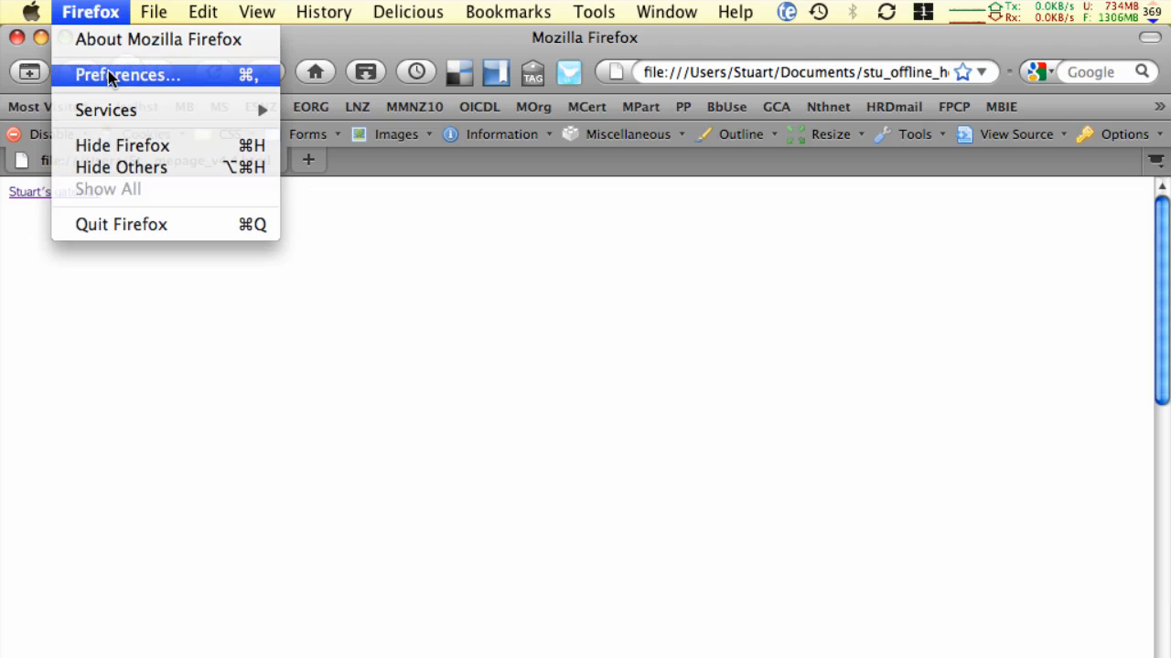
pyautogui.click(128, 75)
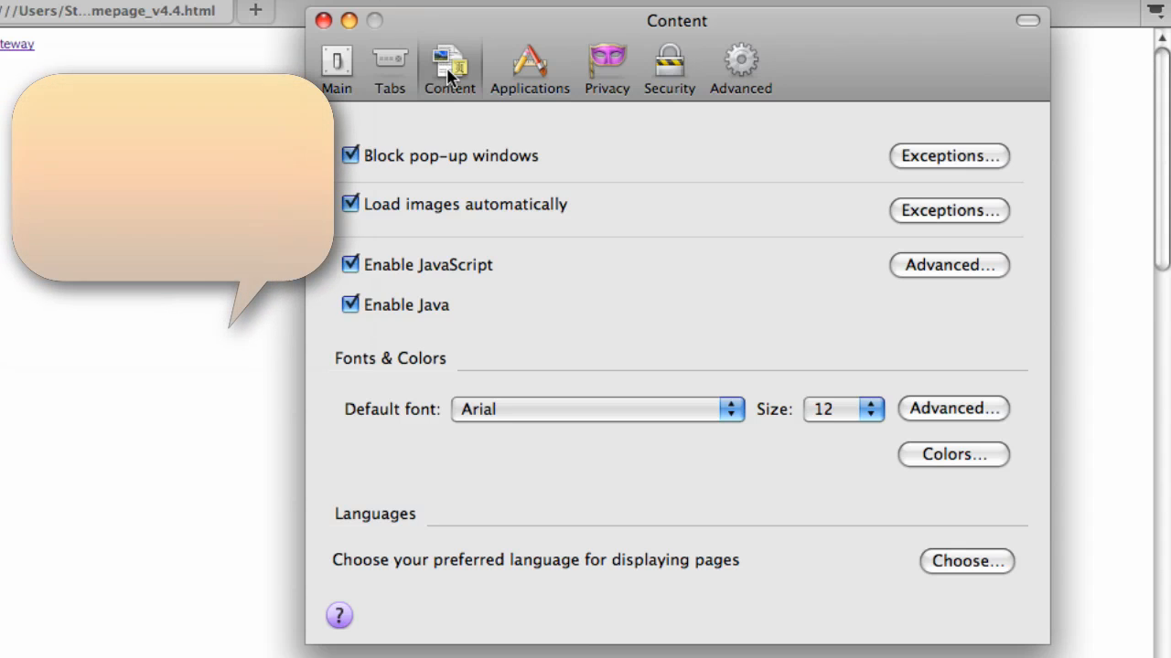
pyautogui.click(730, 409)
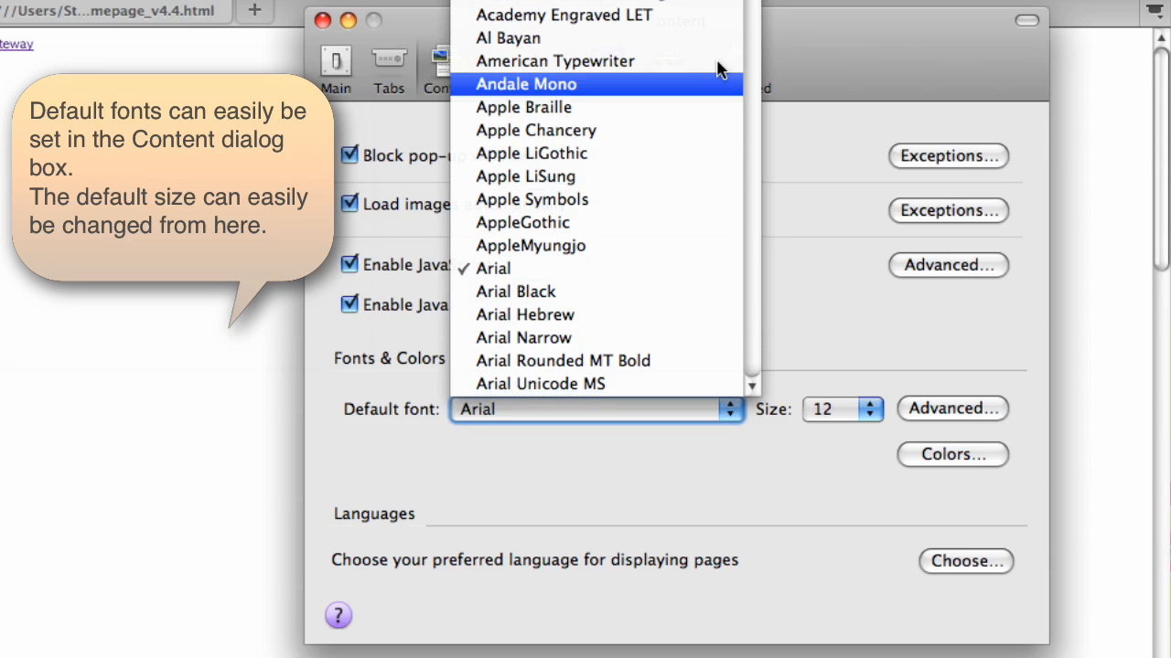
pyautogui.scroll(-3)
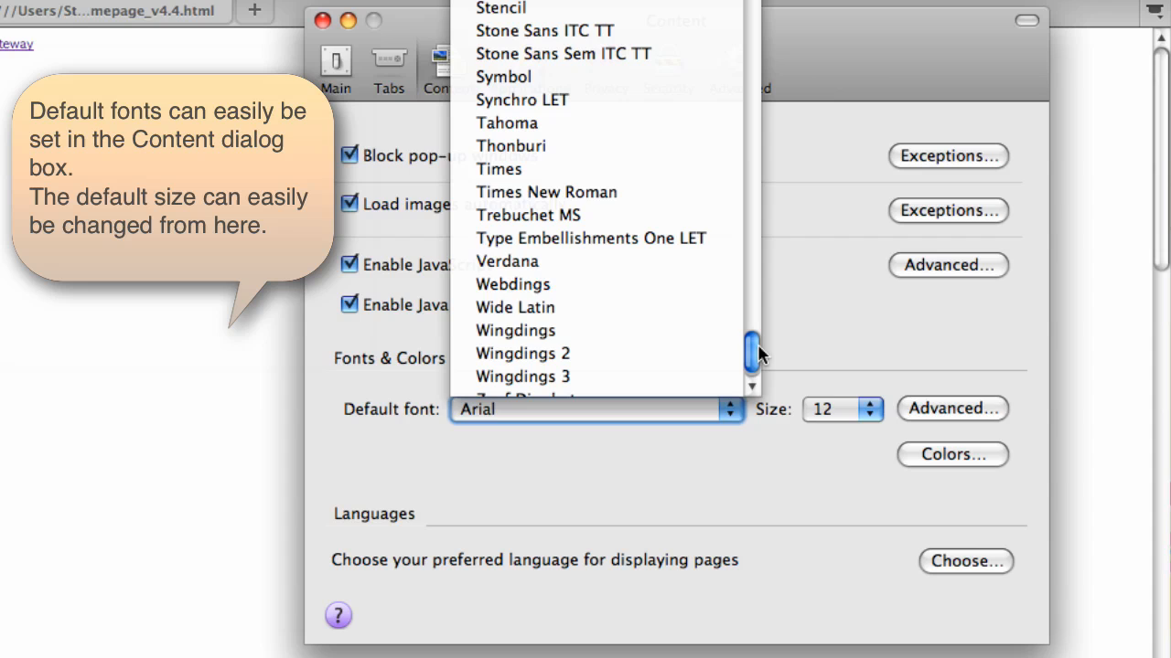
pyautogui.click(506, 260)
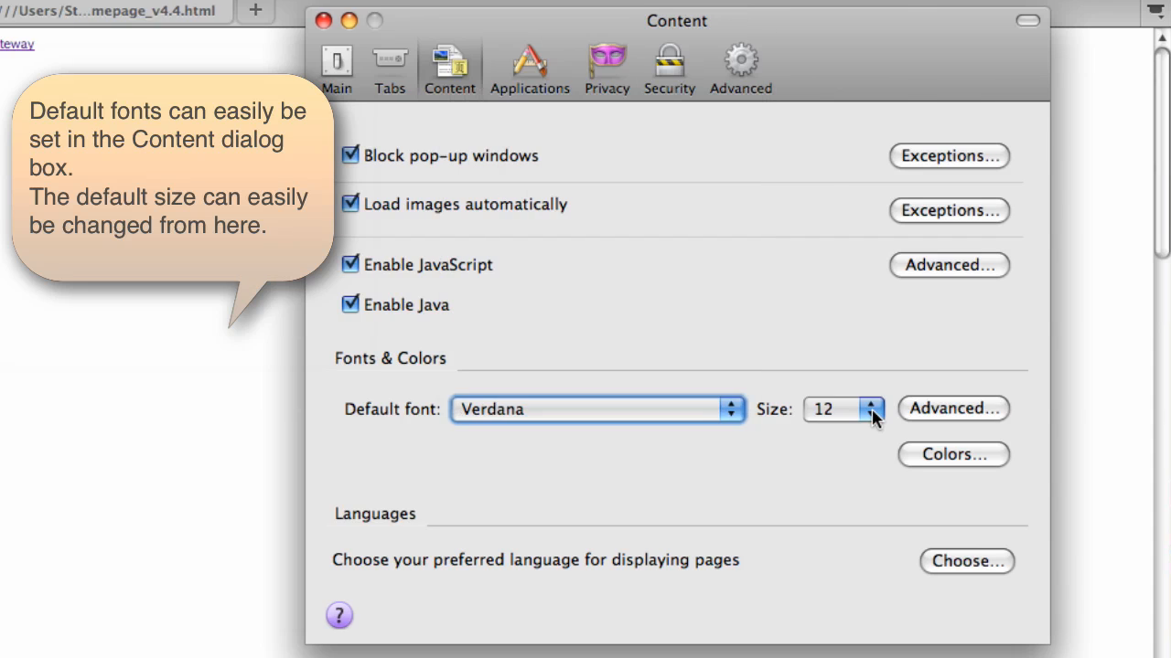
# - Set the default size to 14, keeping Serif proportional and monospace size at 12
pyautogui.click(869, 410)
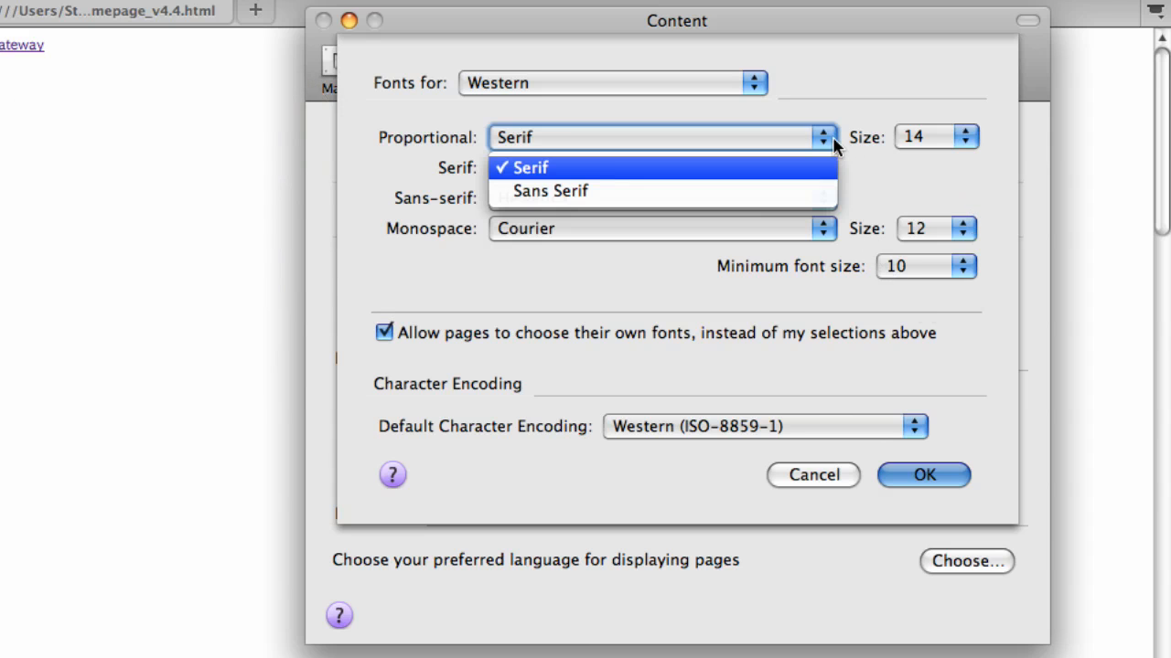
pyautogui.click(523, 166)
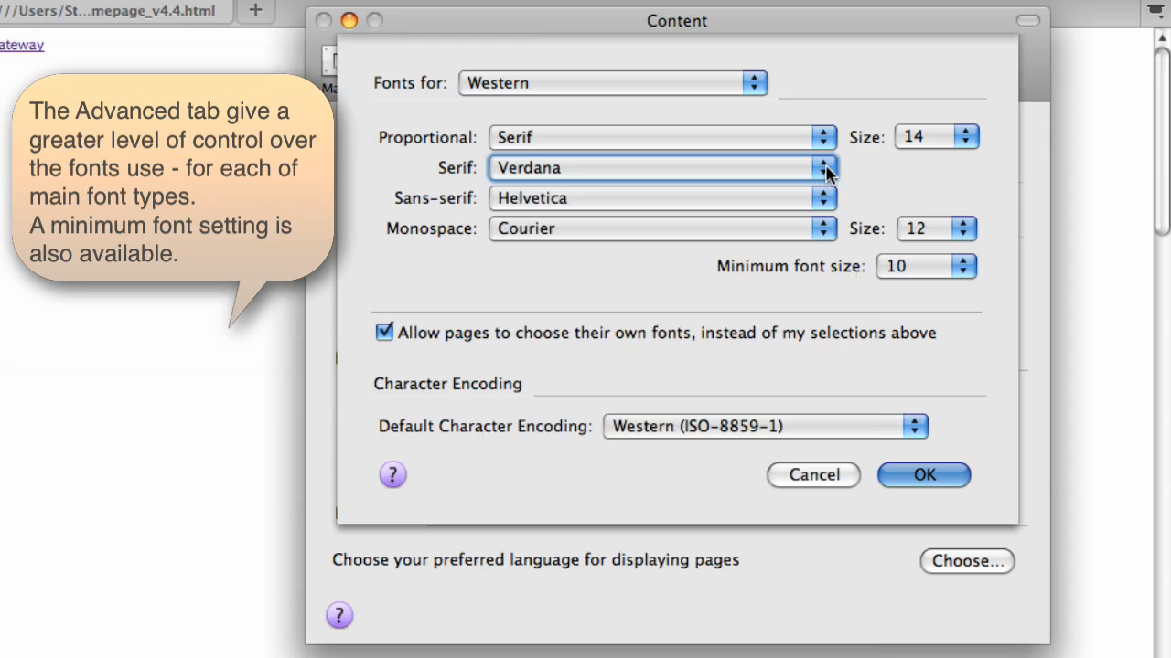
pyautogui.moveTo(926, 236)
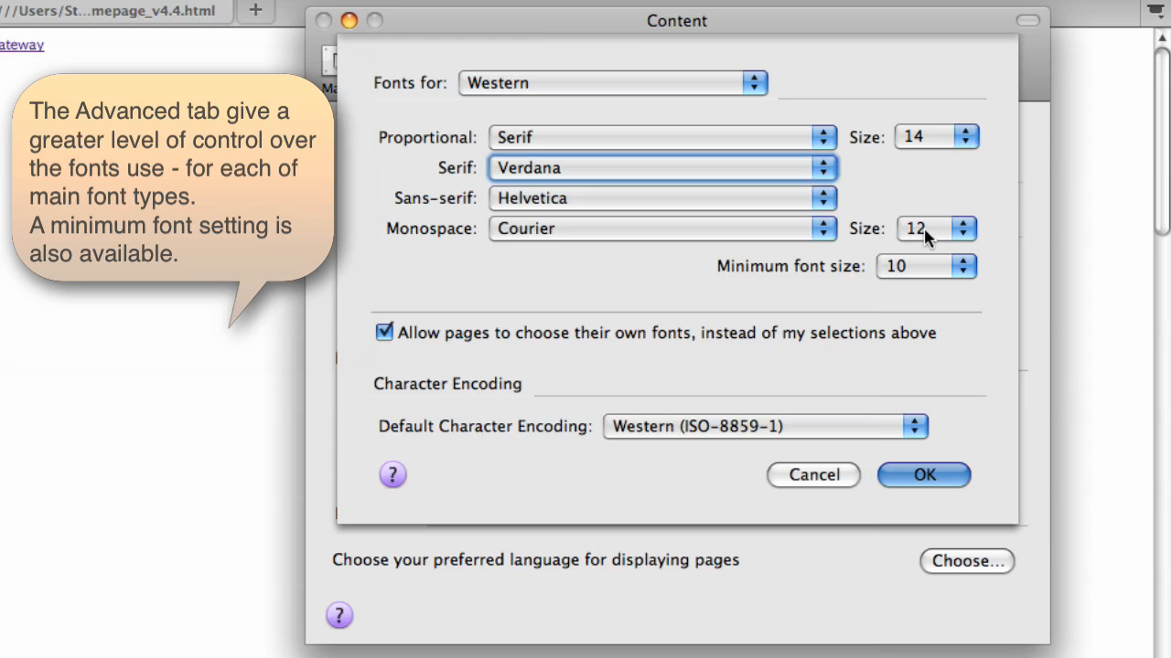
pyautogui.click(935, 228)
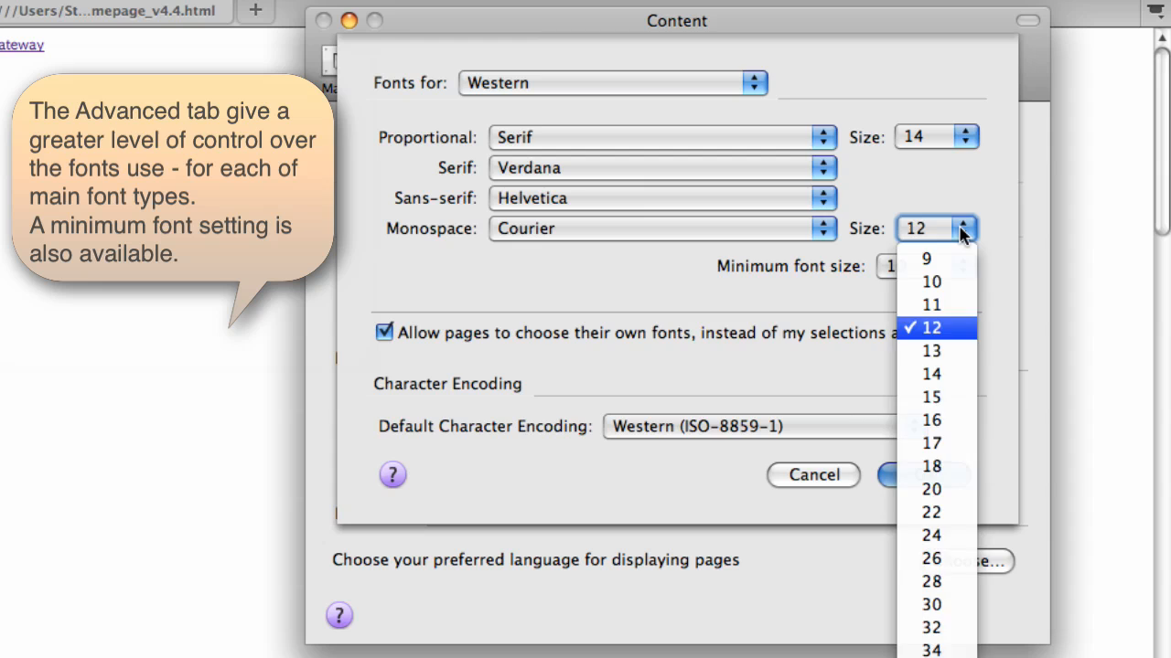
pyautogui.click(961, 267)
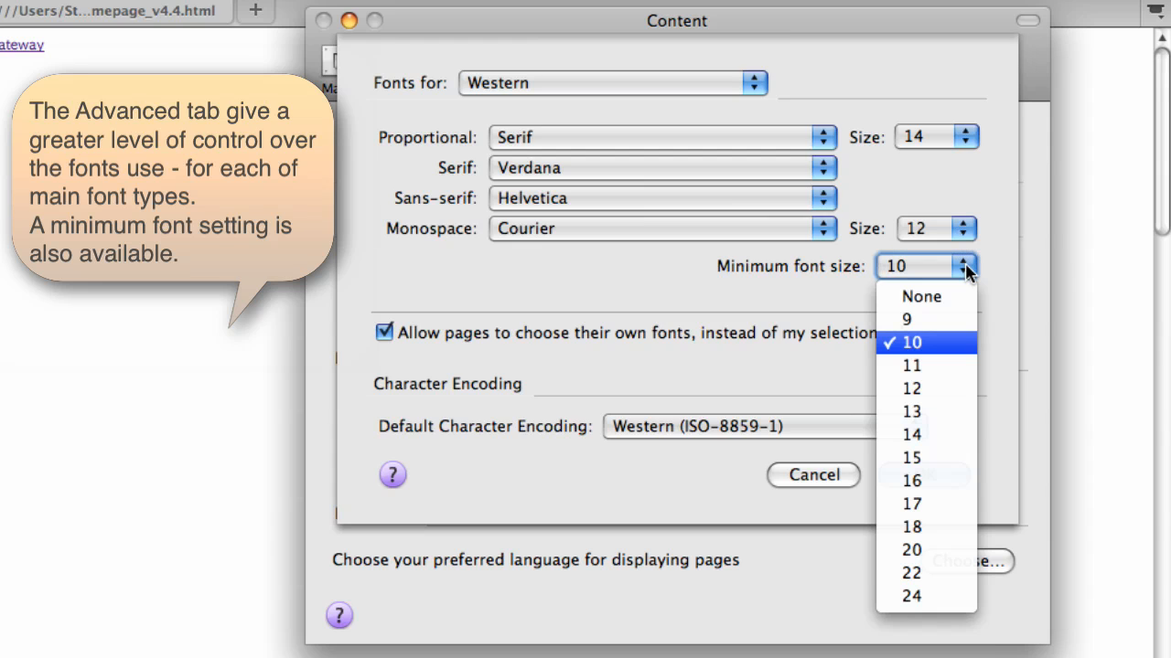
# - Set minimum font size to 12, block page-chosen fonts and confirm the advanced settings
pyautogui.click(911, 387)
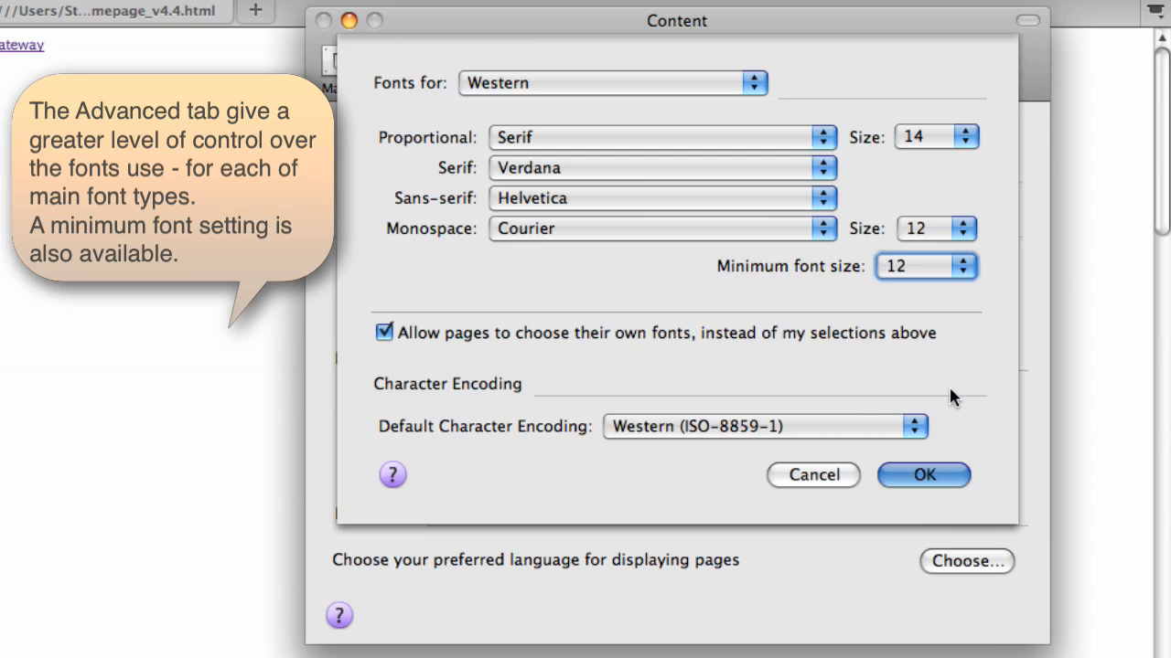
pyautogui.moveTo(447, 346)
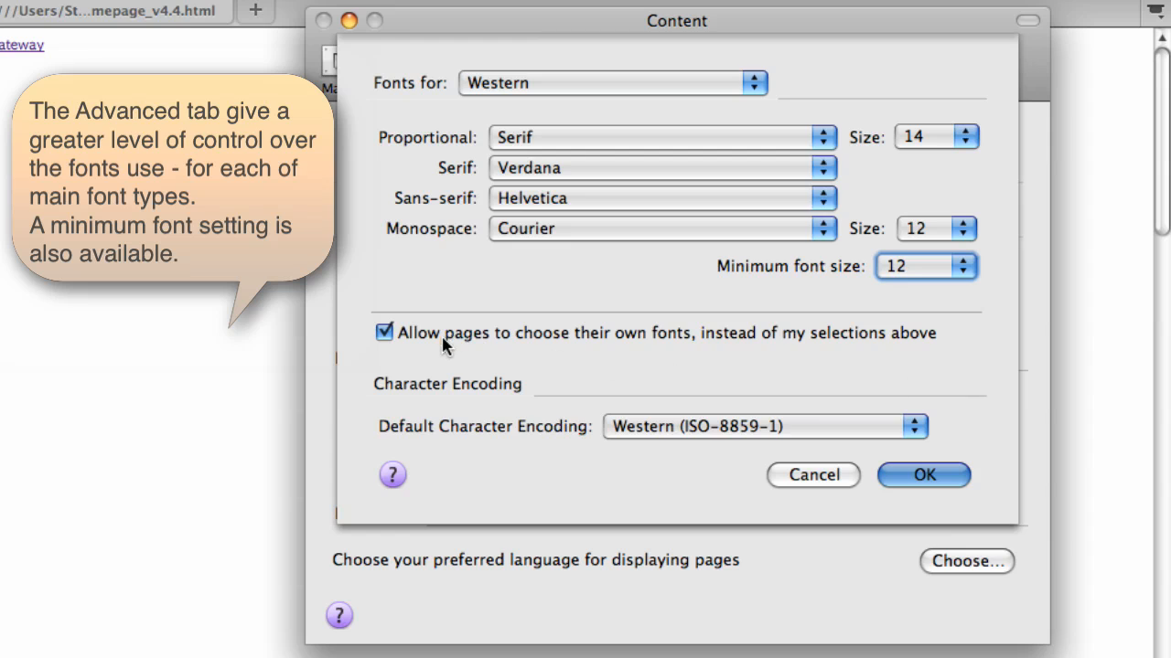
pyautogui.click(384, 333)
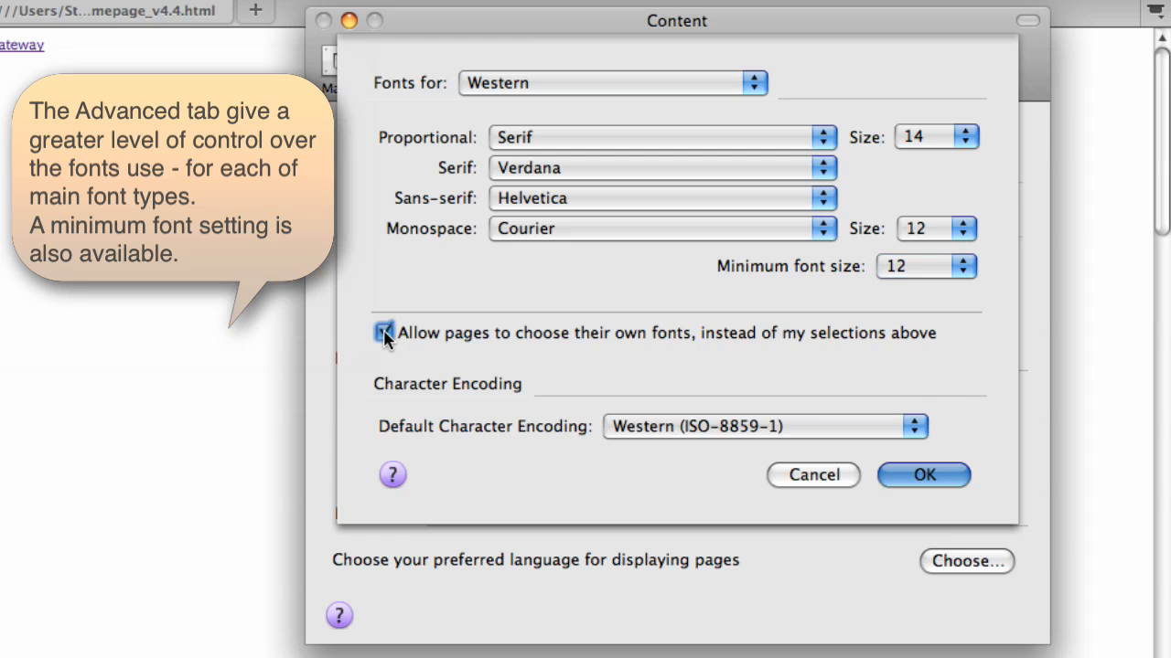
pyautogui.click(384, 333)
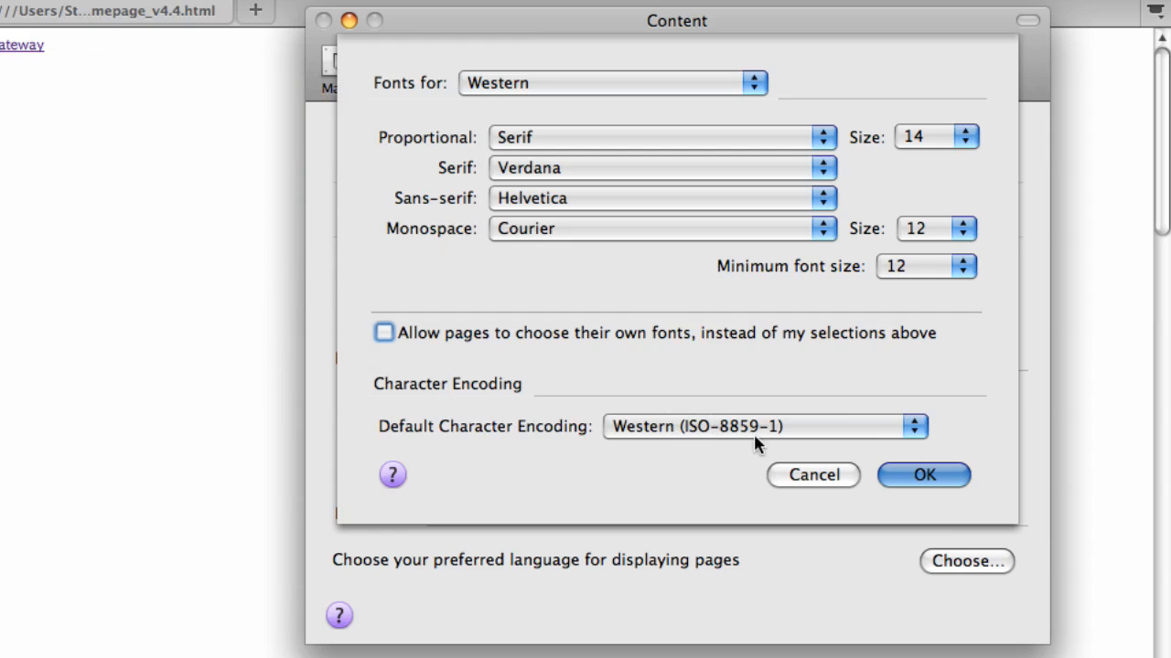
pyautogui.click(922, 475)
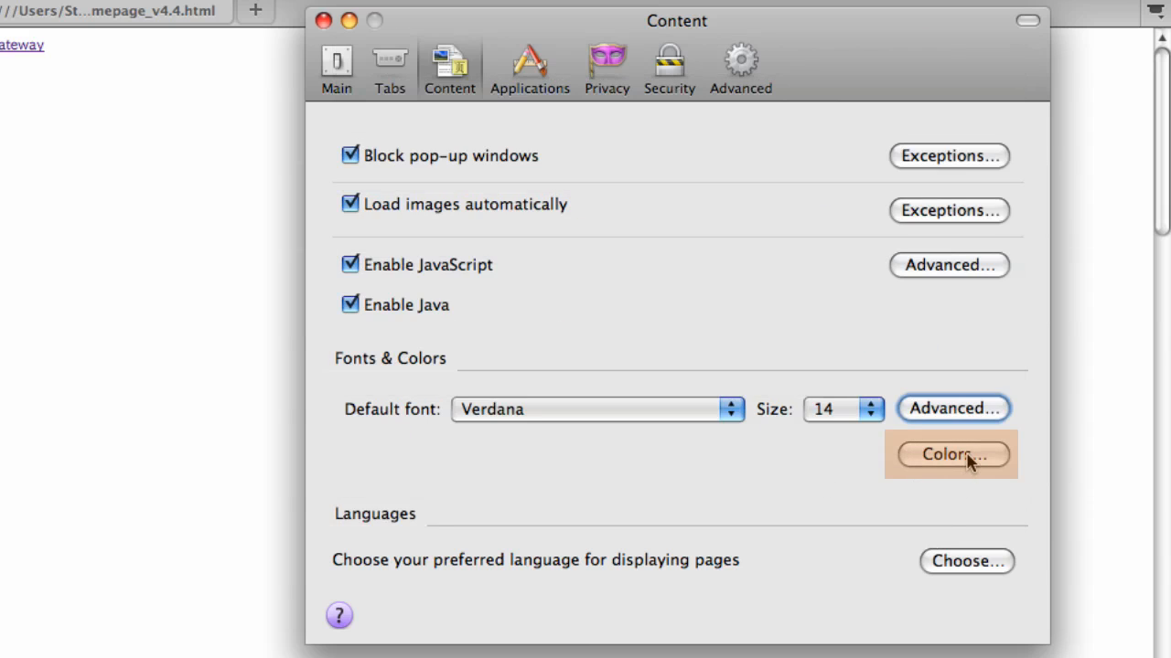
# - In the Colors dialog, make unvisited links red with system colours off
pyautogui.click(951, 454)
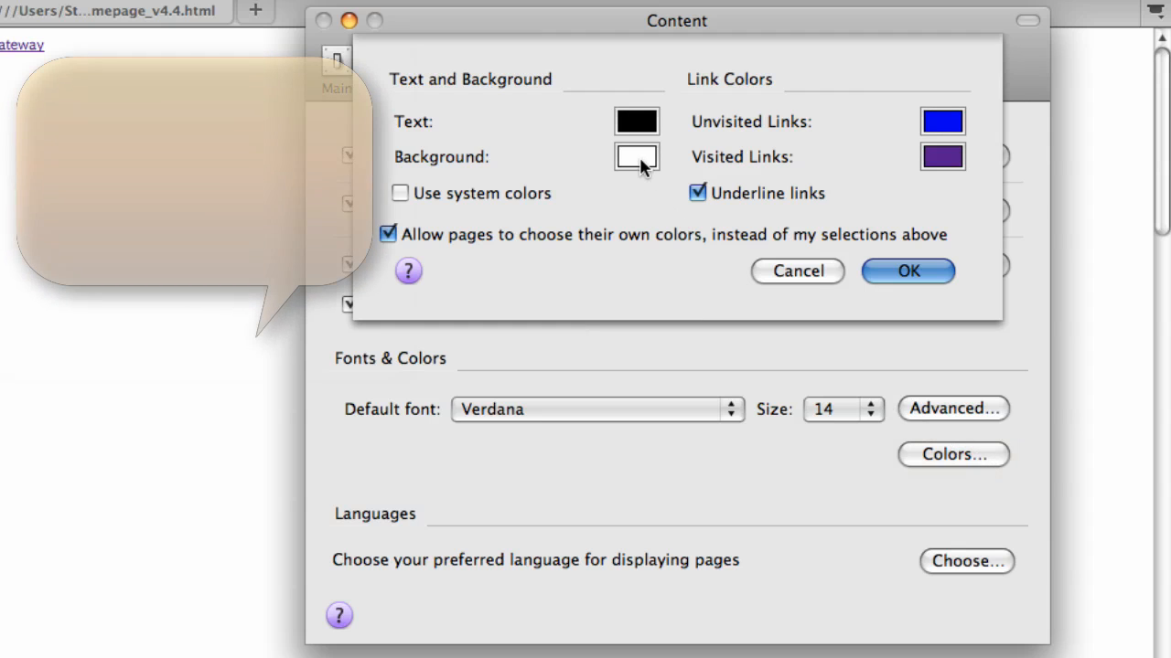
pyautogui.click(942, 120)
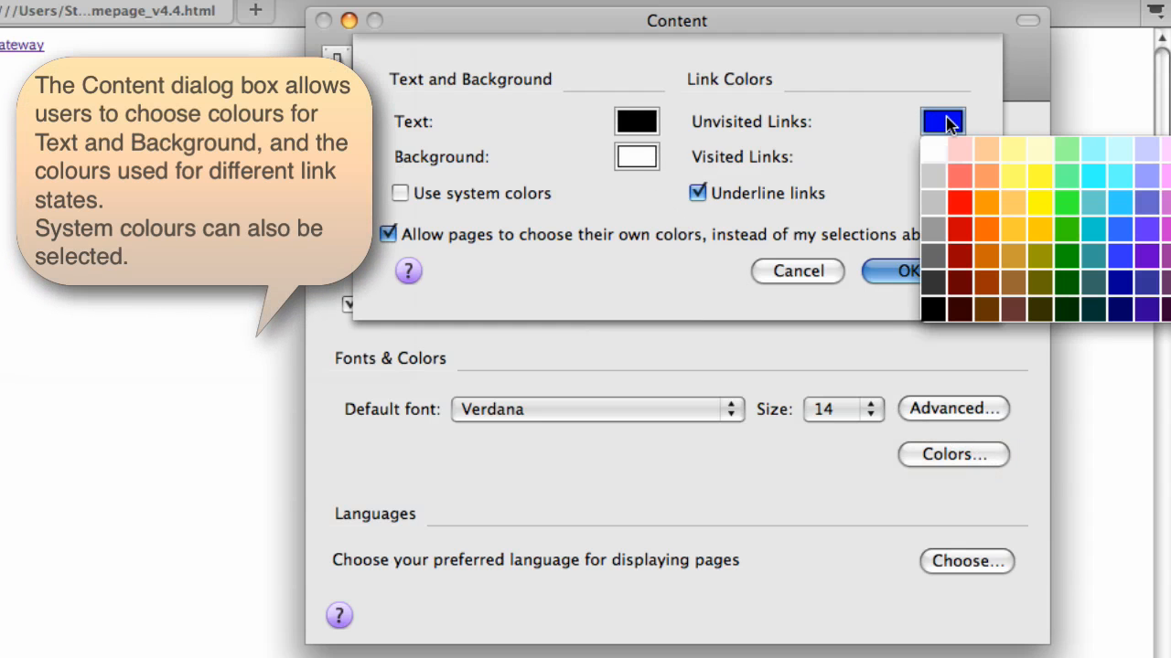
pyautogui.moveTo(955, 150)
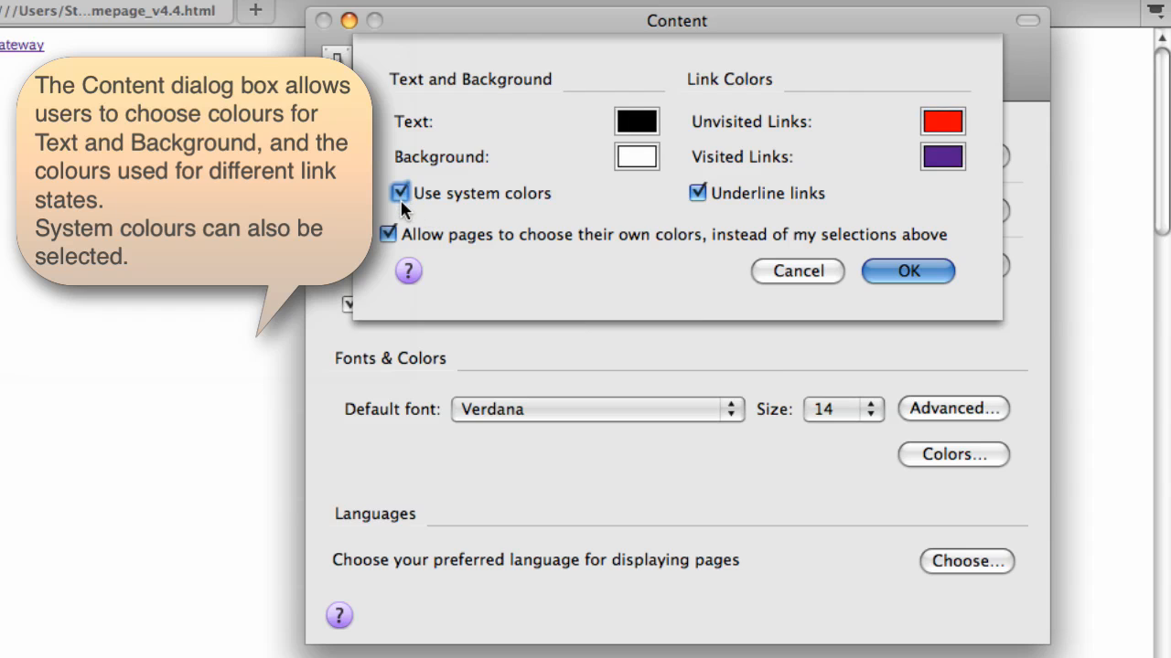
pyautogui.click(399, 194)
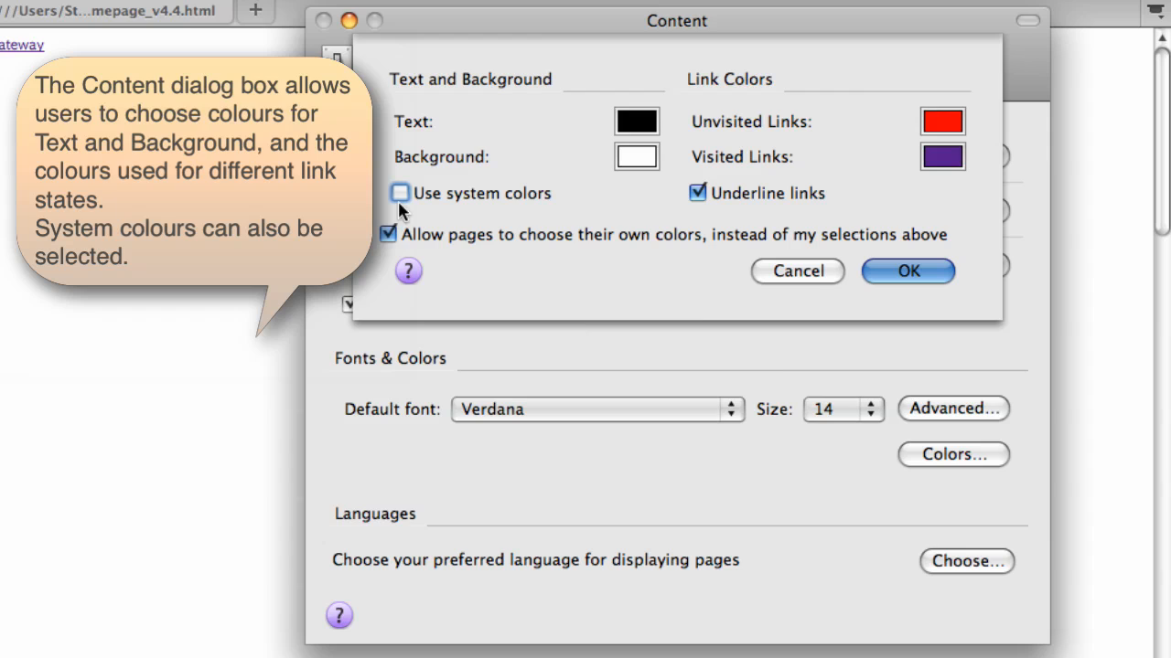
# - Keep 'Allow pages to choose their own colors' checked and bring up the content help page
pyautogui.click(387, 234)
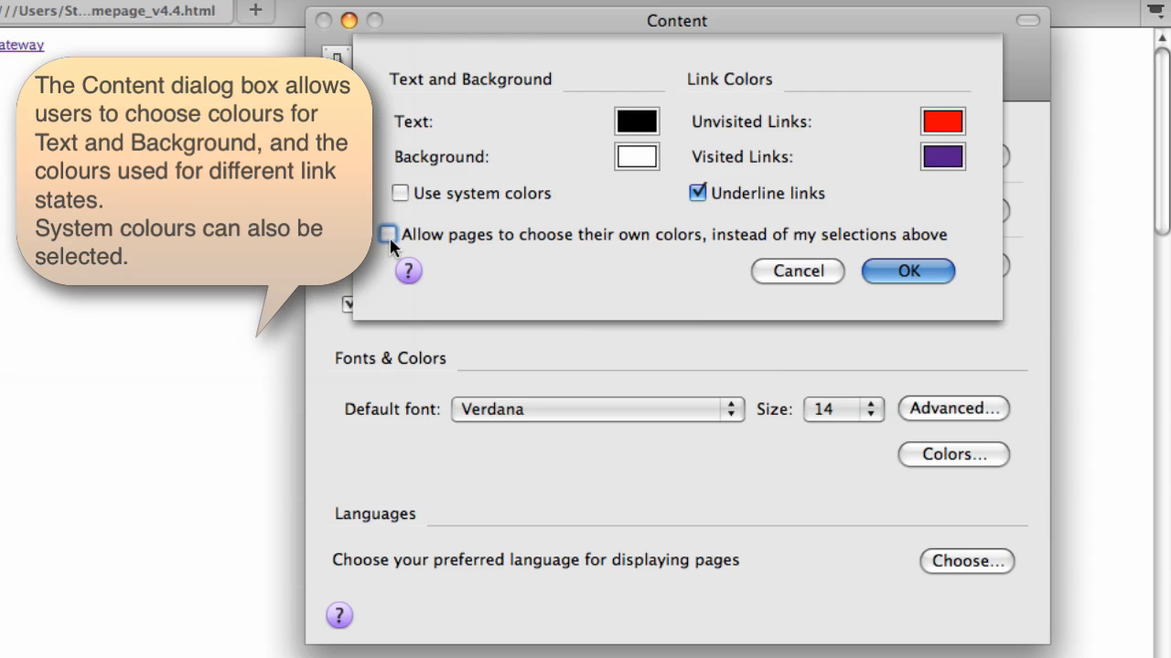
pyautogui.click(388, 235)
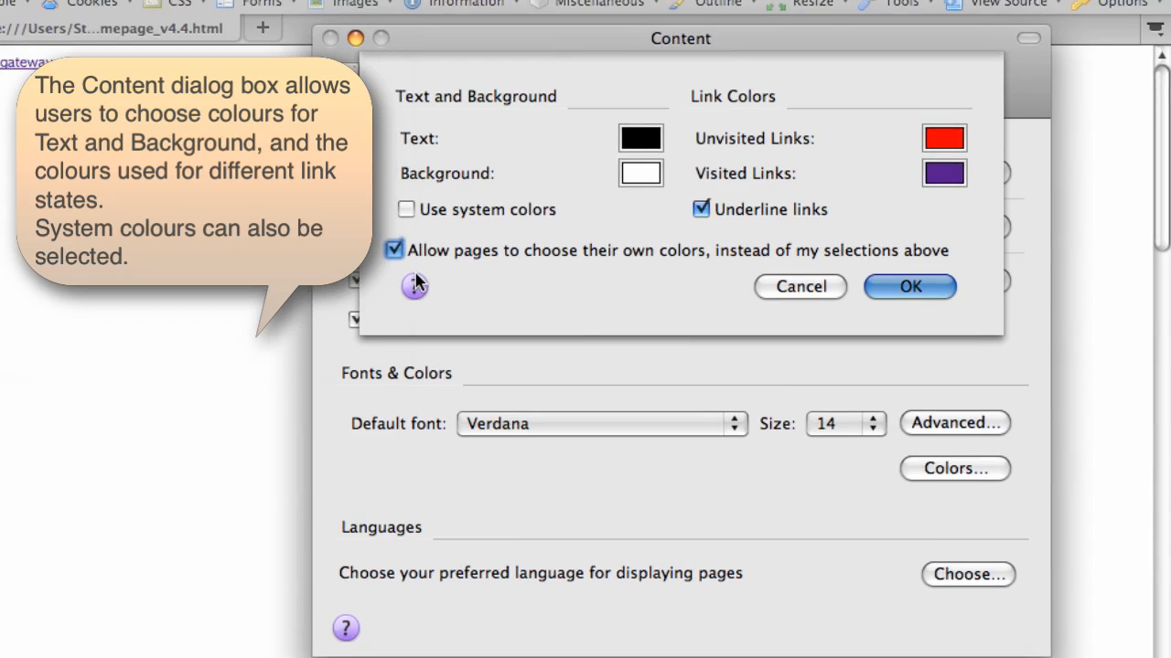
pyautogui.click(909, 286)
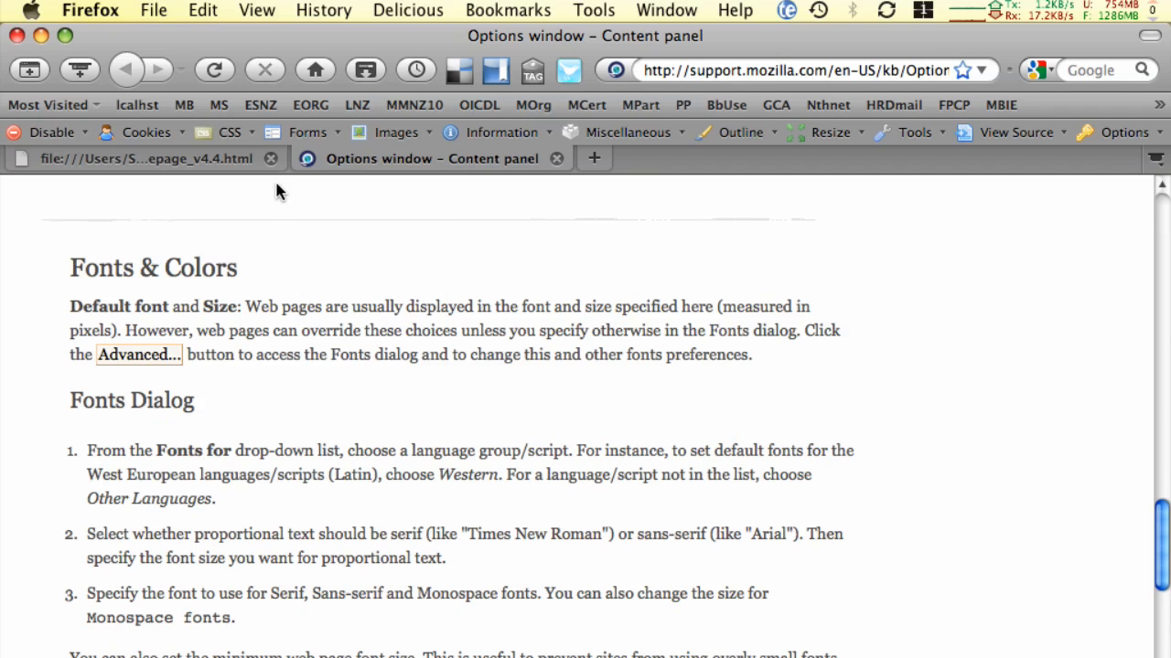
# - Cancel the Colors dialog and close Firefox's options window, leaving the help page showing
pyautogui.click(666, 13)
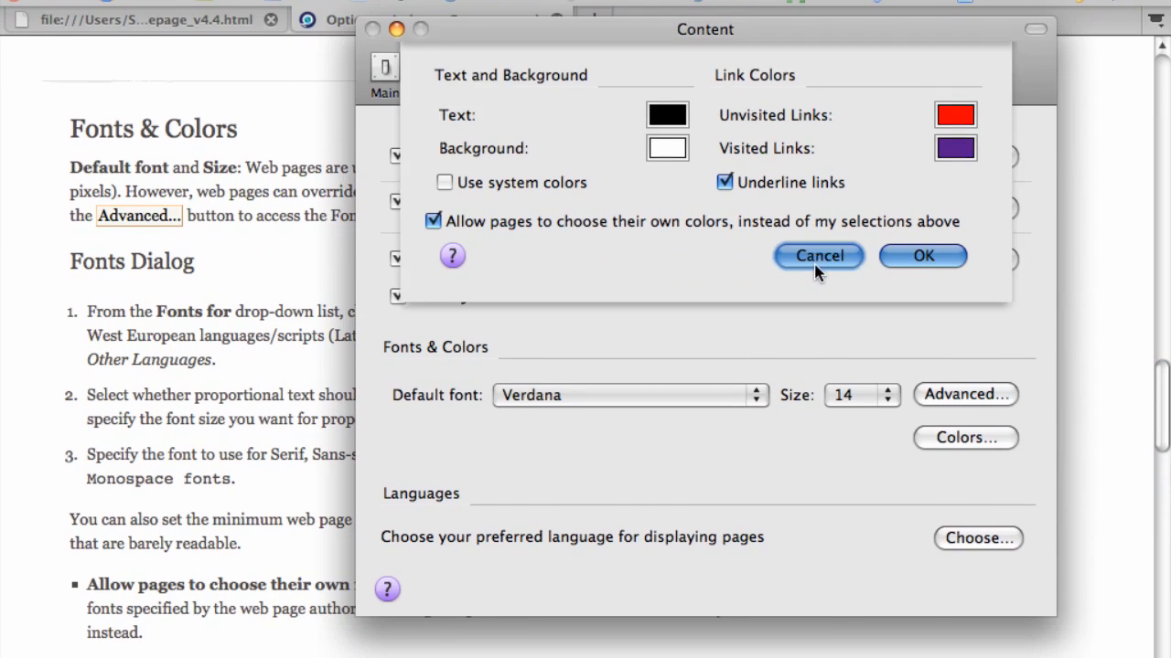
pyautogui.click(818, 256)
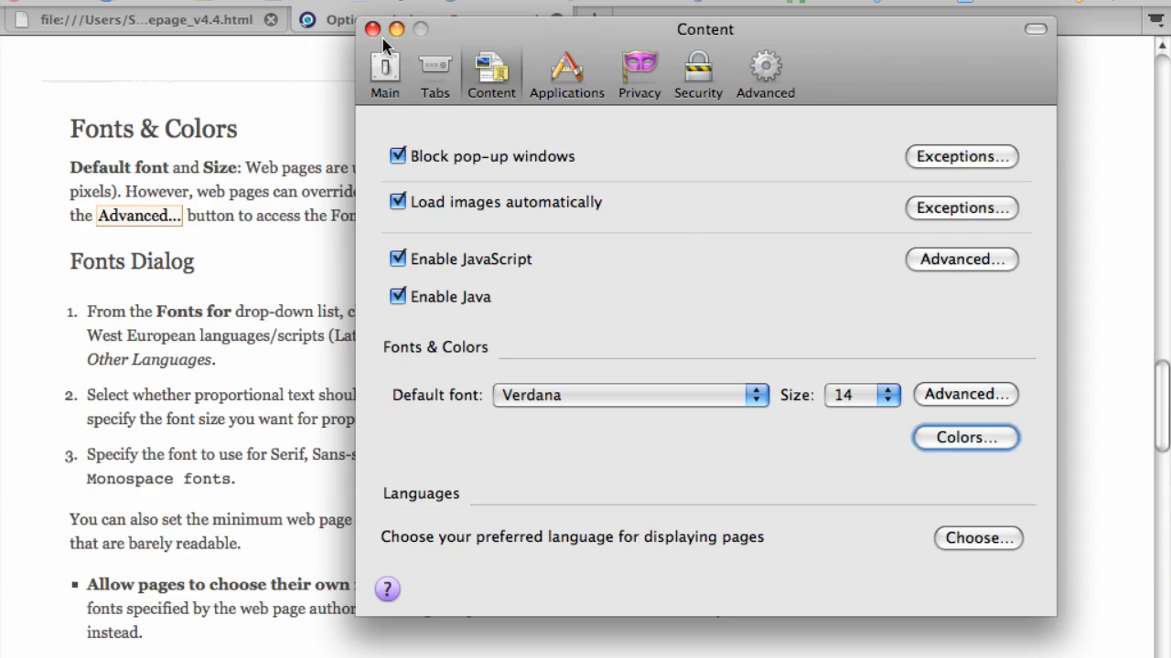
pyautogui.click(373, 29)
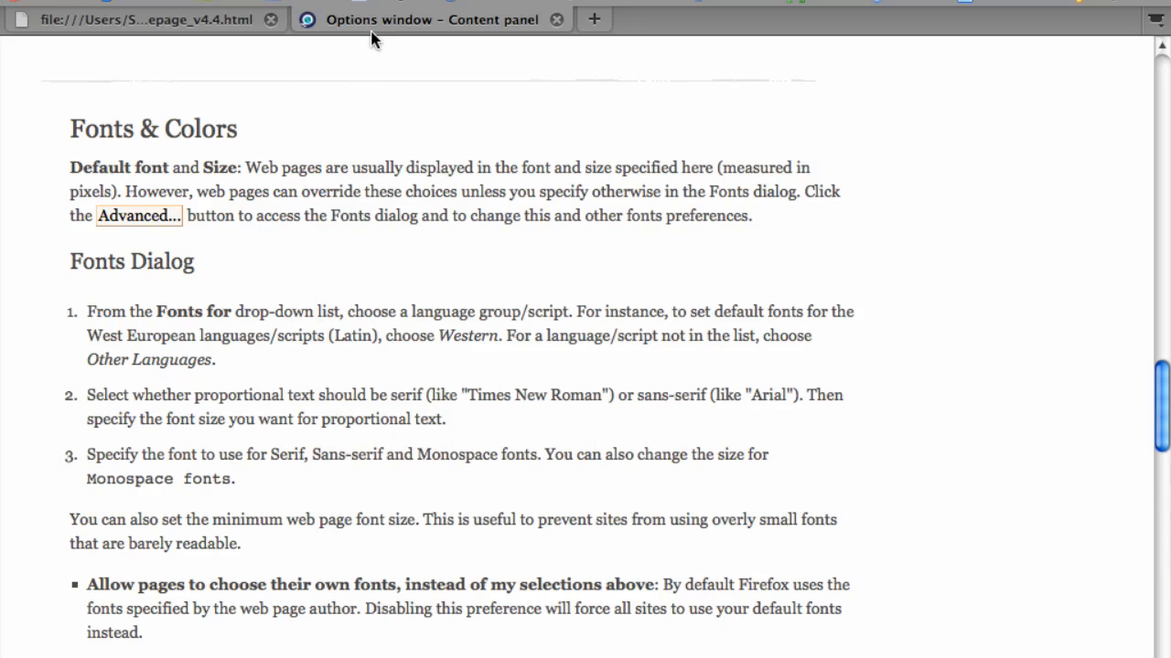
pyautogui.click(93, 14)
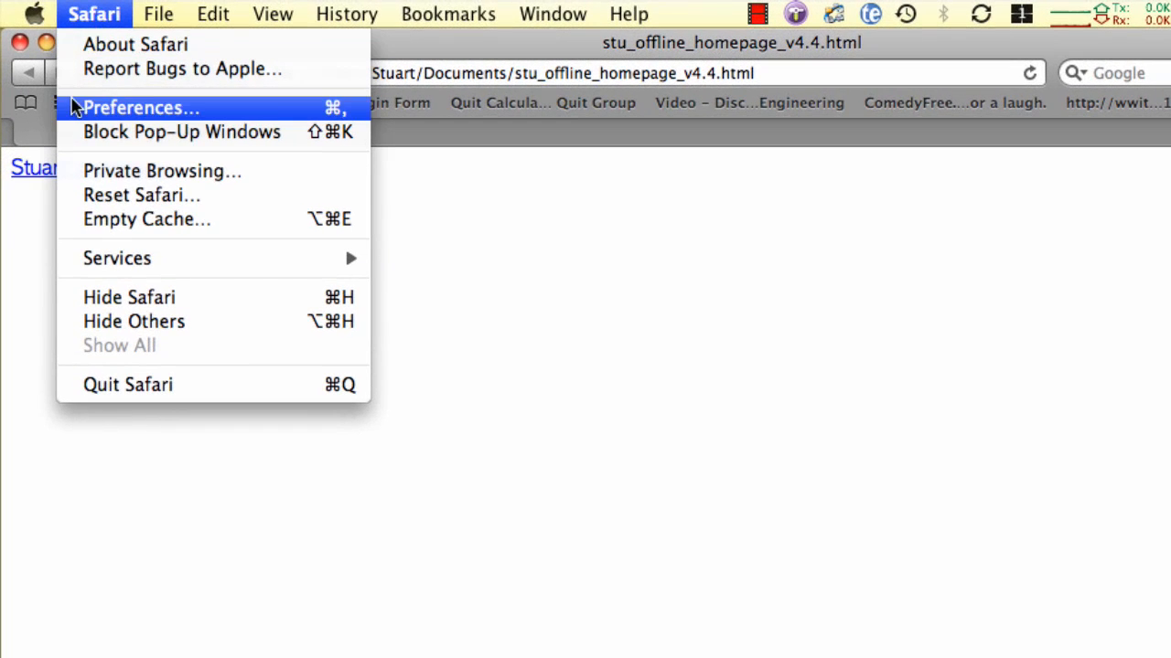
pyautogui.moveTo(181, 132)
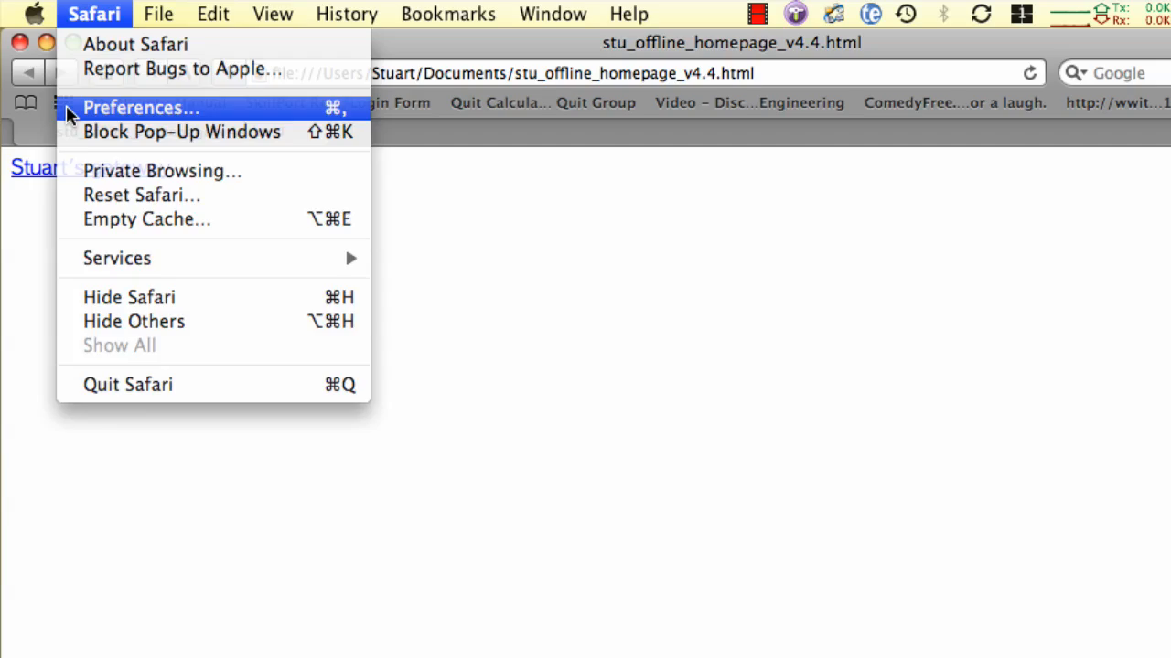
# - In Safari's Appearance preferences, bring up the Fonts panel for the standard font
pyautogui.click(141, 106)
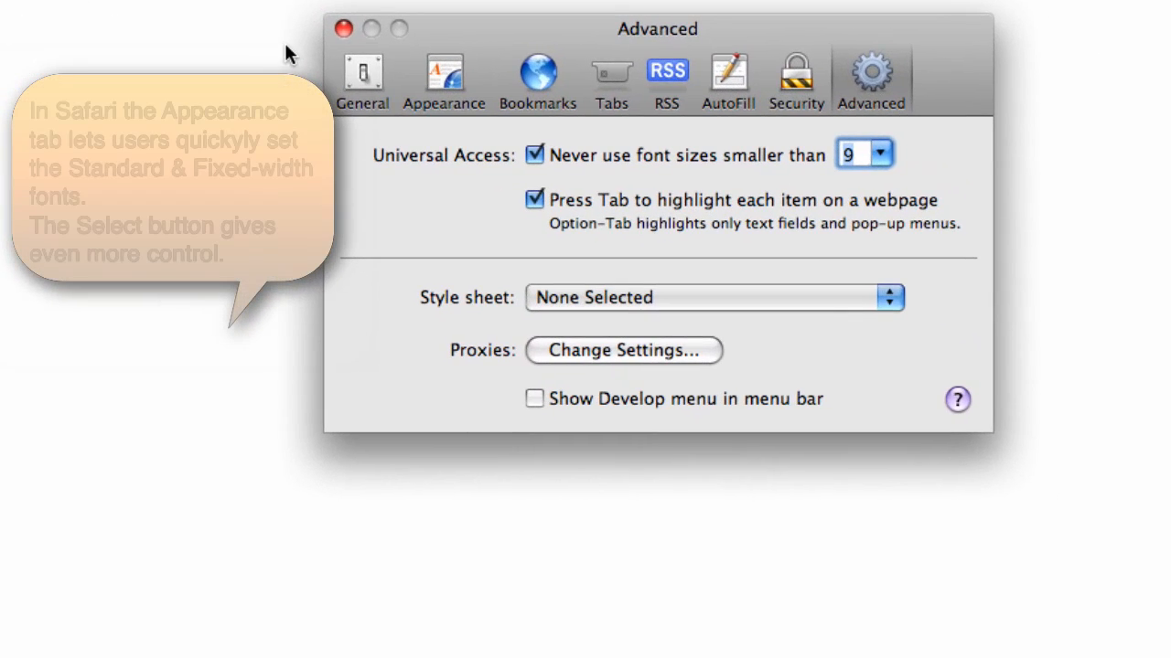
pyautogui.click(443, 77)
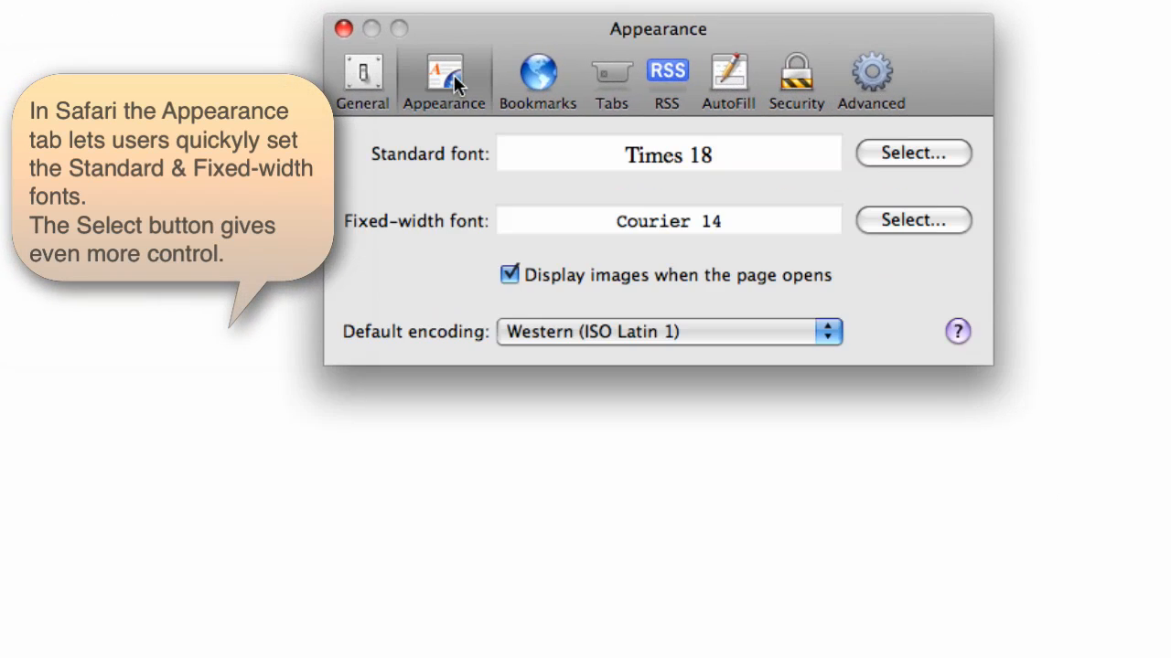
pyautogui.moveTo(485, 183)
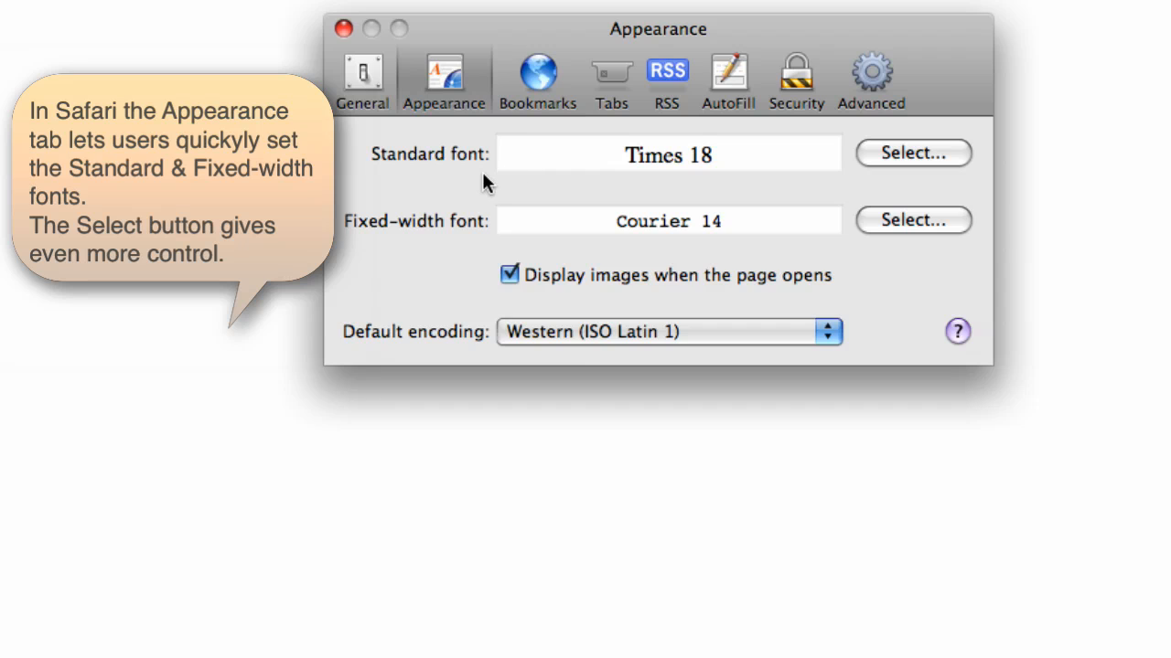
pyautogui.moveTo(496, 219)
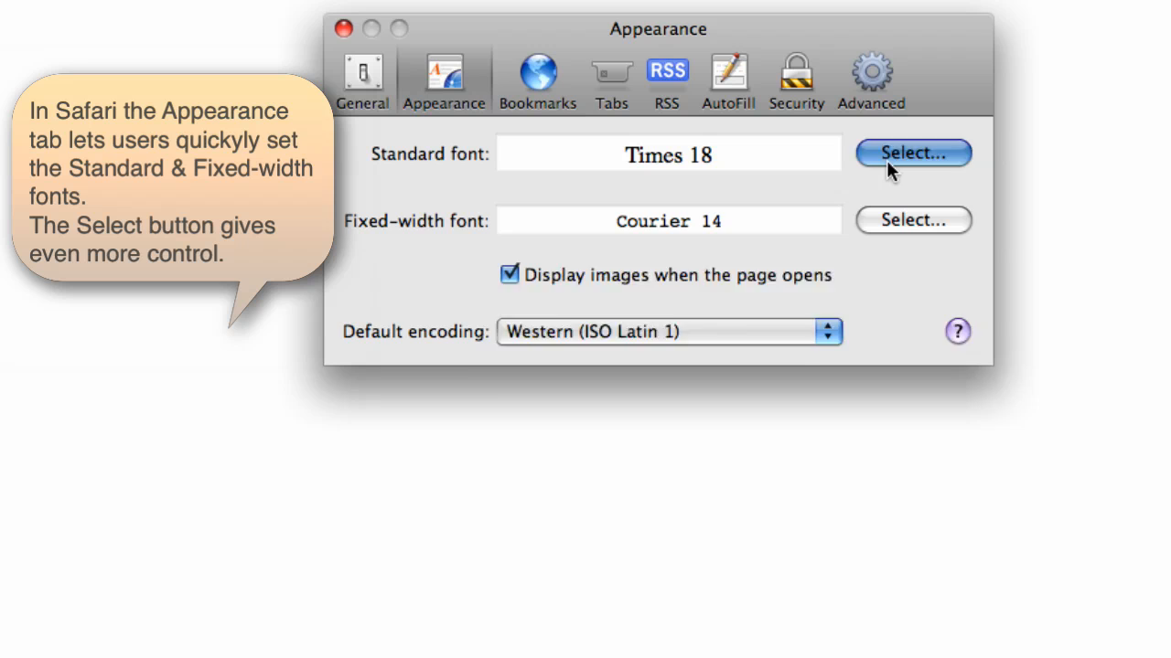
pyautogui.click(911, 153)
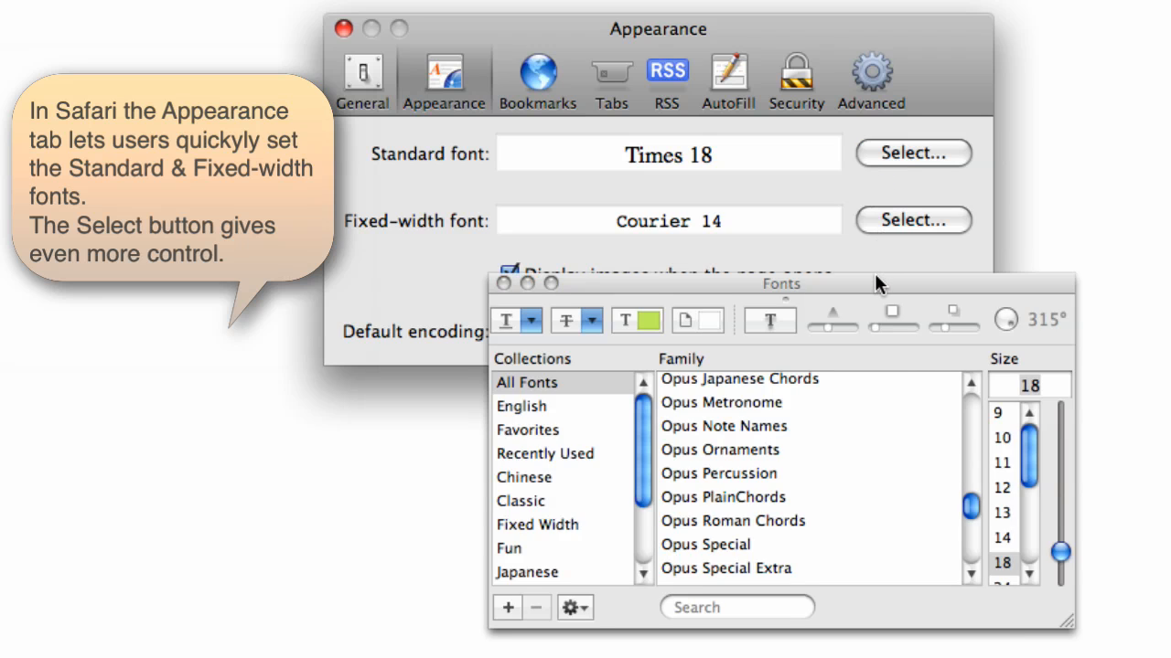
pyautogui.moveTo(1004, 502)
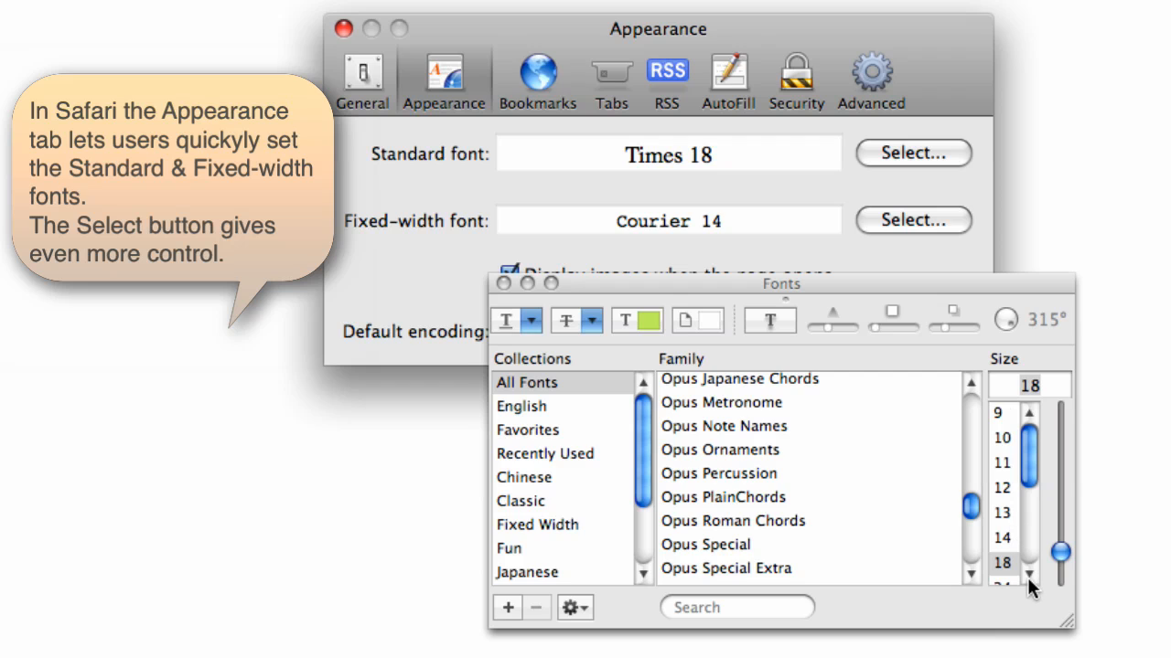
# - Make the standard font Tahoma at size 24 and close the Fonts panel
pyautogui.click(1001, 560)
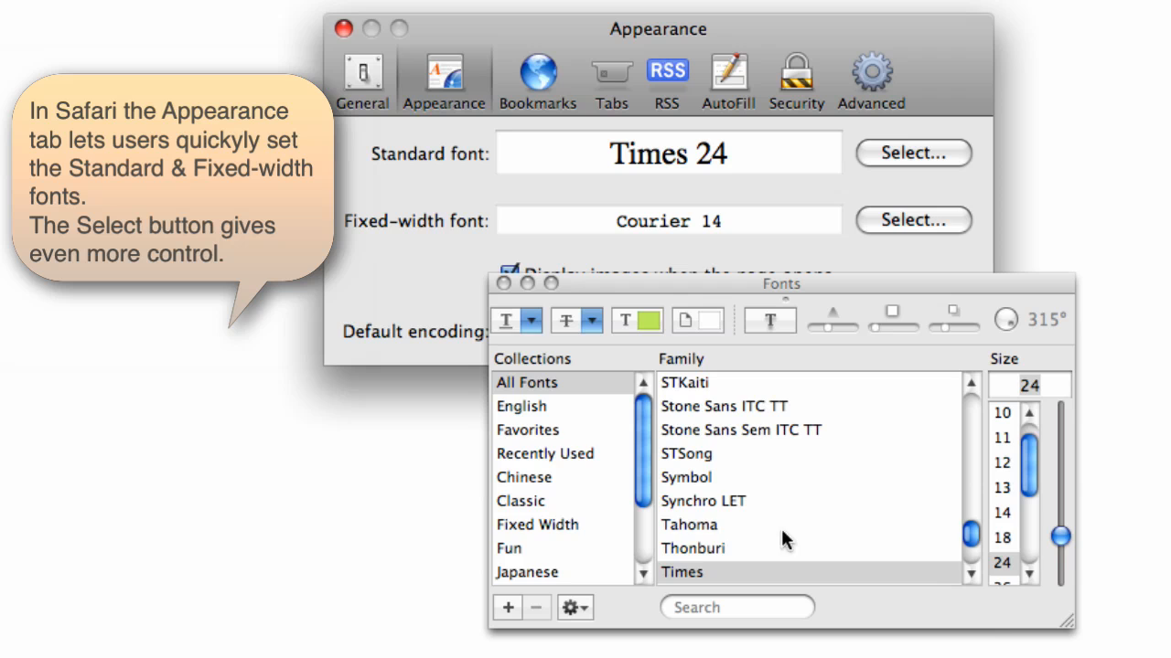
pyautogui.click(688, 524)
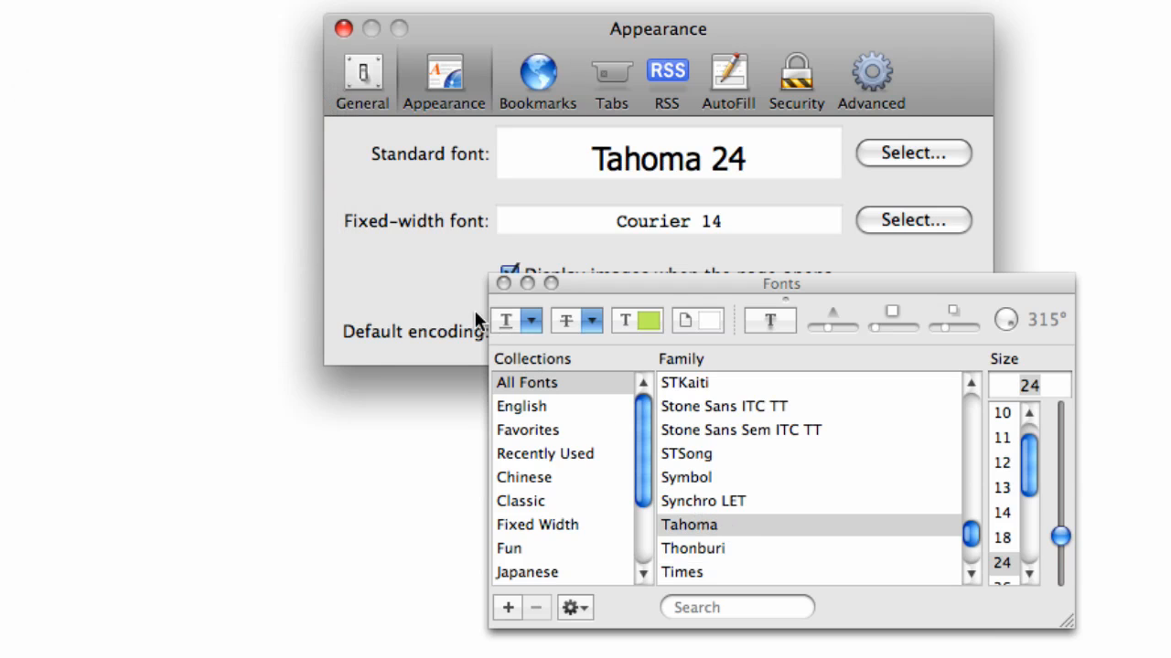
pyautogui.click(501, 282)
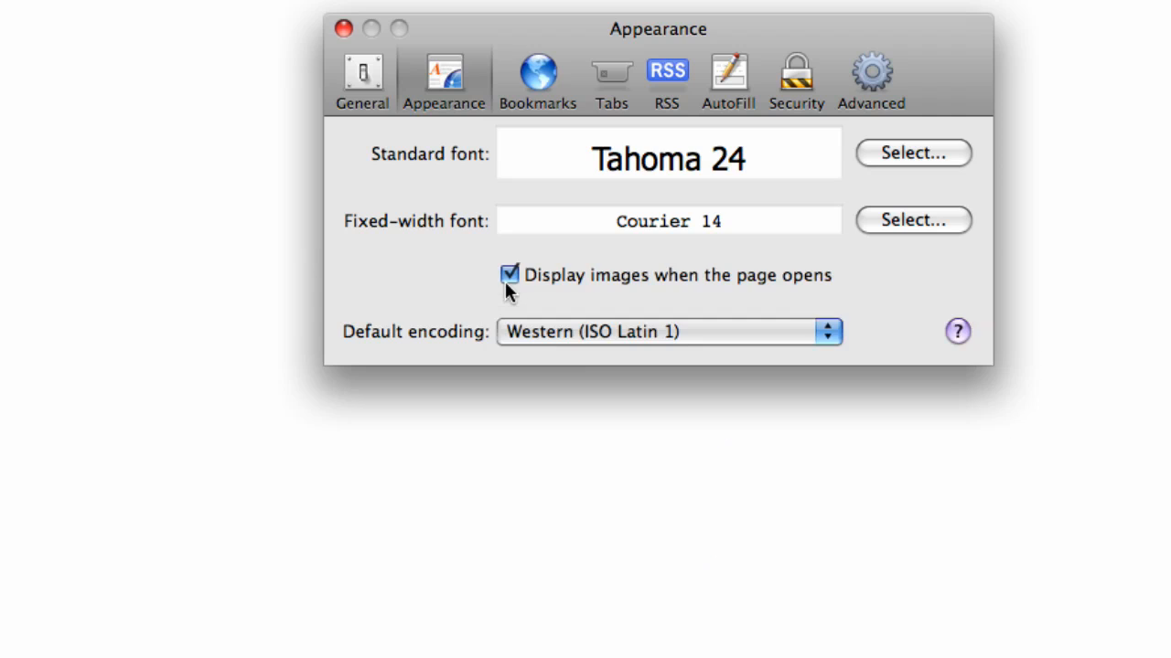
pyautogui.moveTo(871, 110)
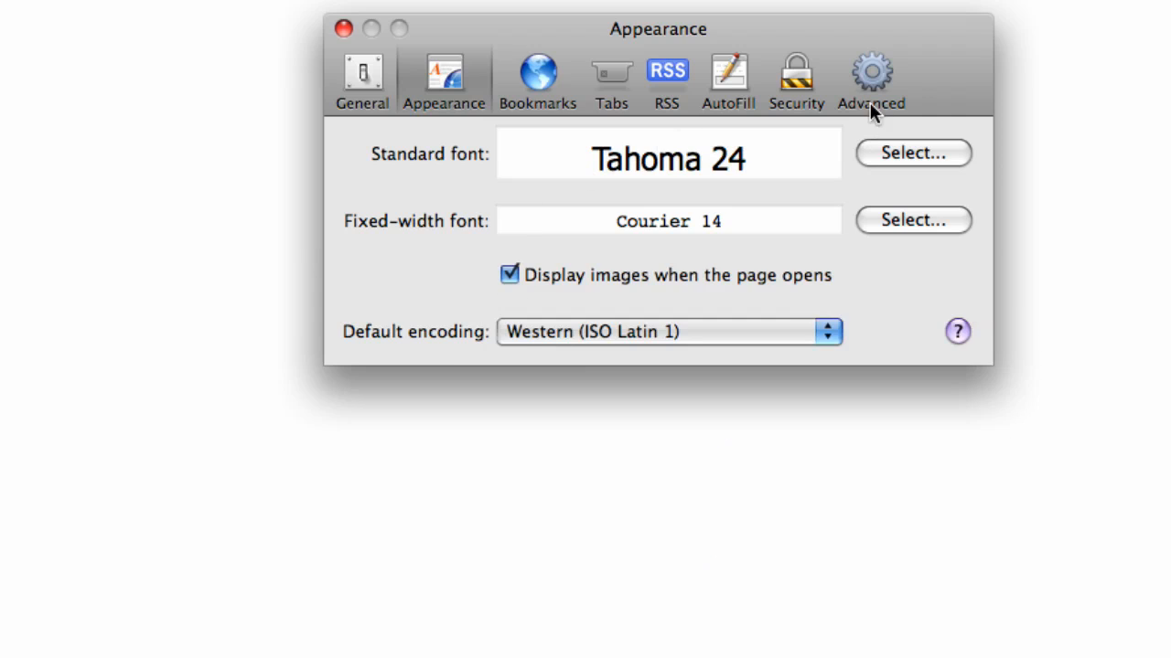
# - In Safari's Advanced preferences, never use font sizes smaller than 12; style sheet list left open
pyautogui.click(871, 77)
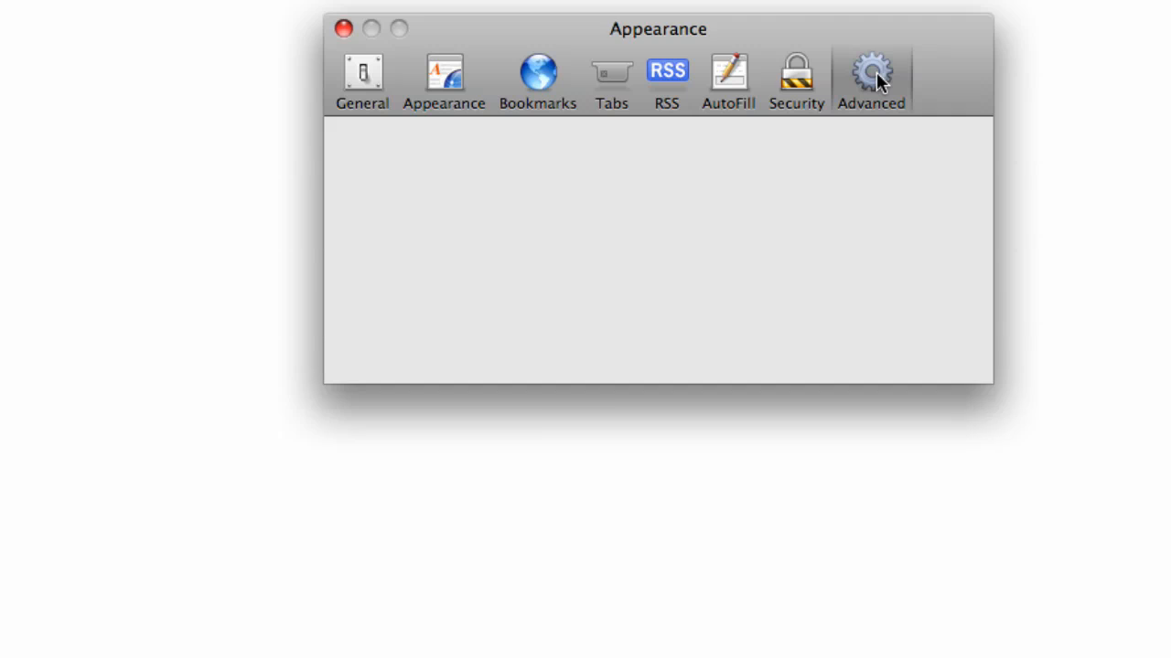
pyautogui.click(870, 77)
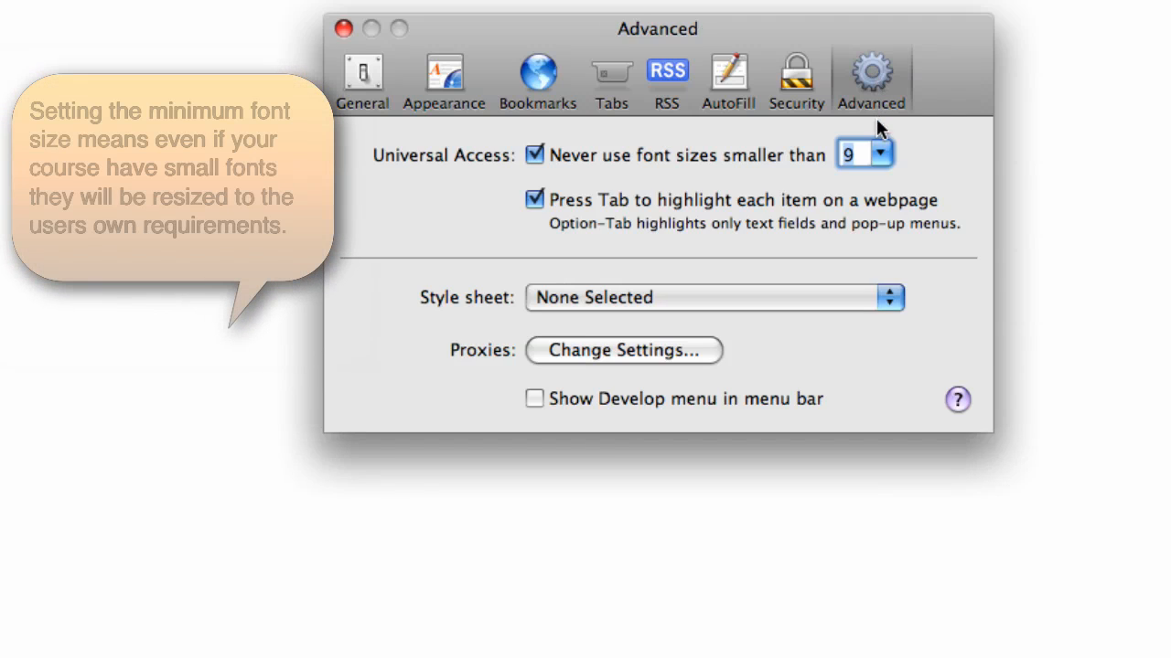
pyautogui.click(888, 154)
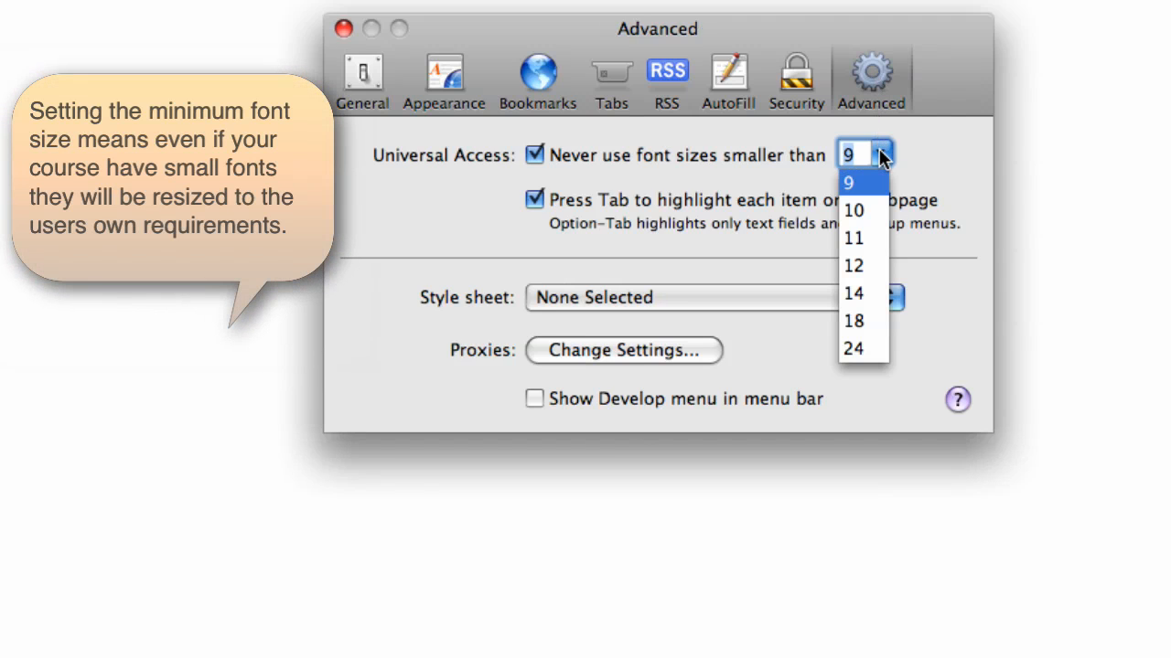
pyautogui.moveTo(878, 275)
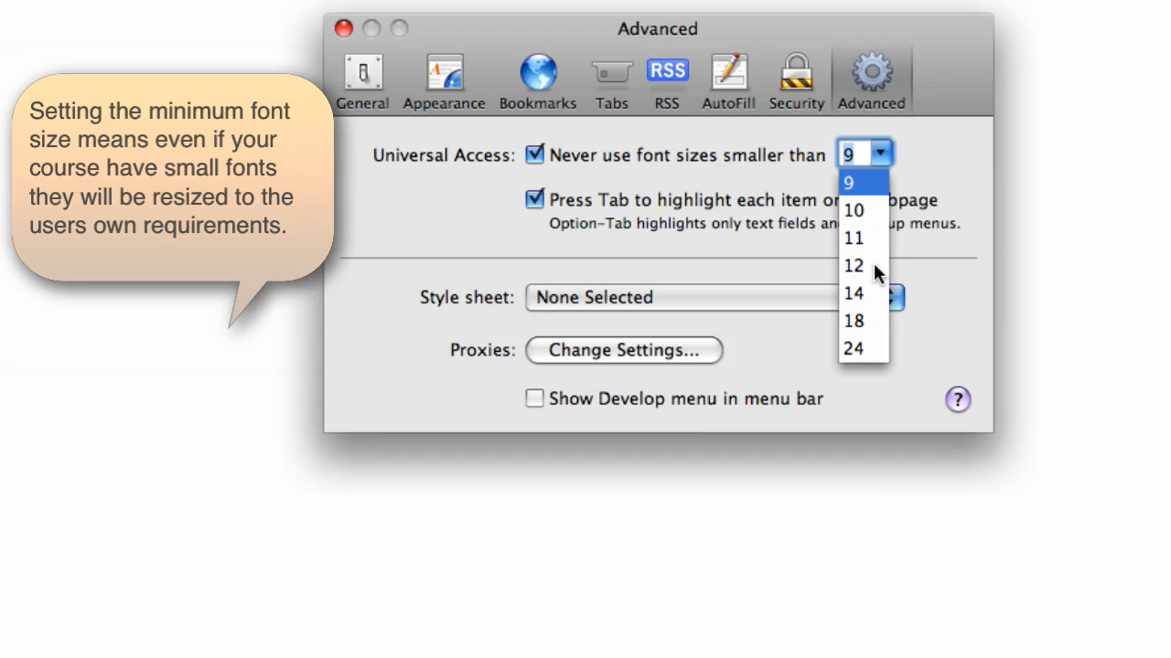
pyautogui.click(852, 265)
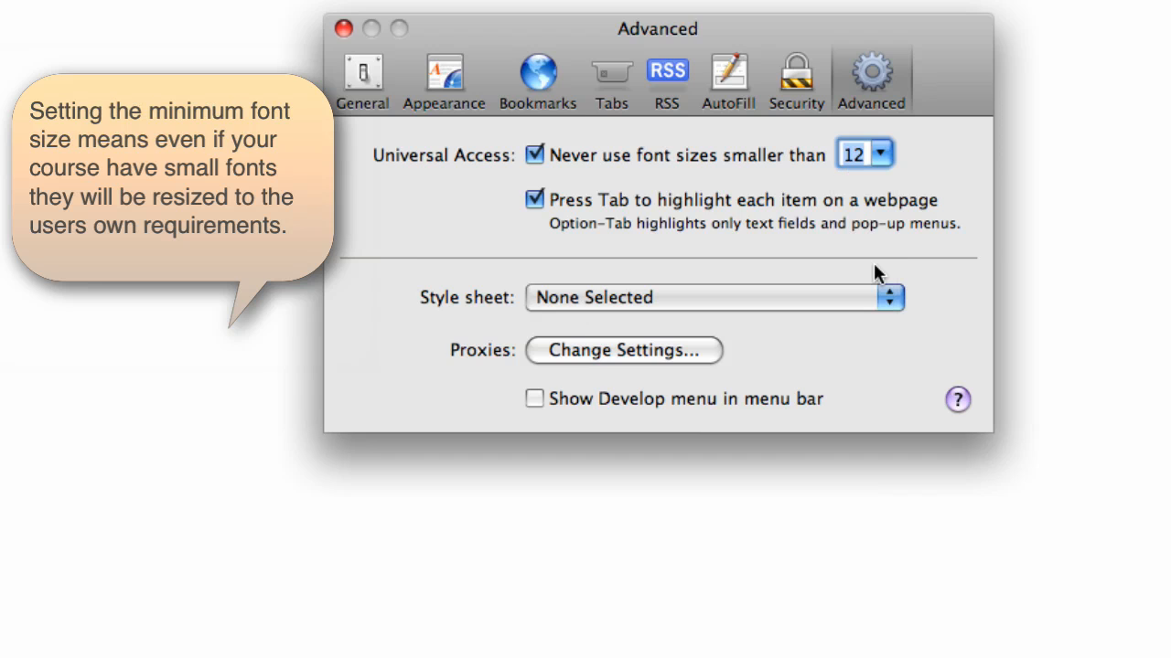
pyautogui.moveTo(892, 300)
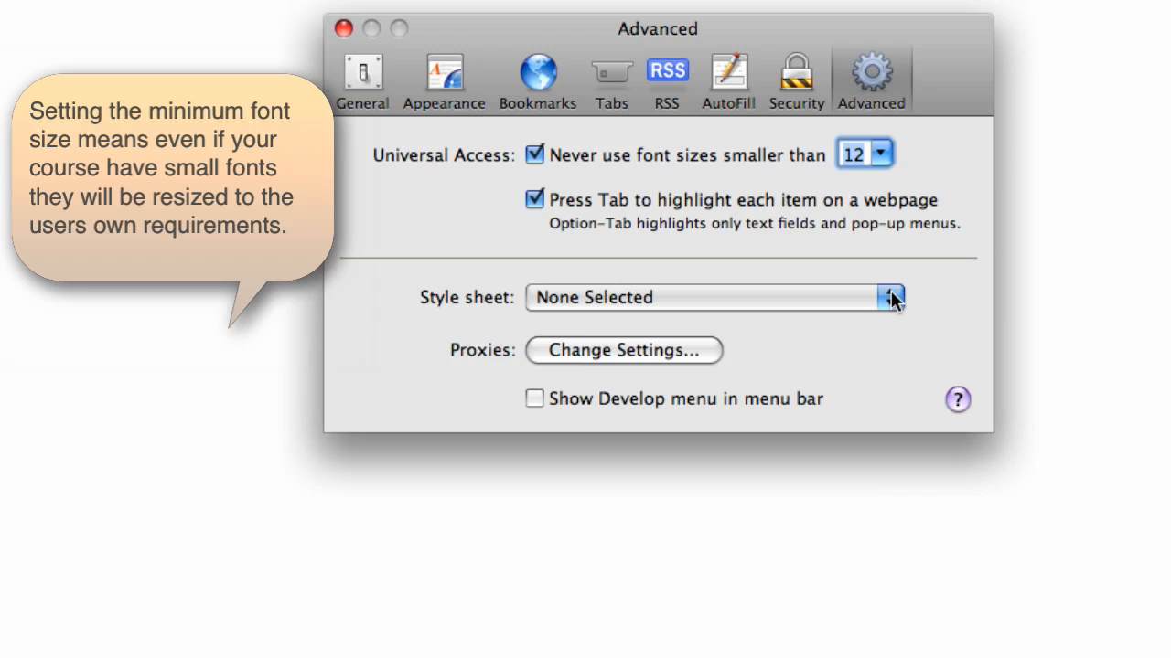
pyautogui.click(882, 297)
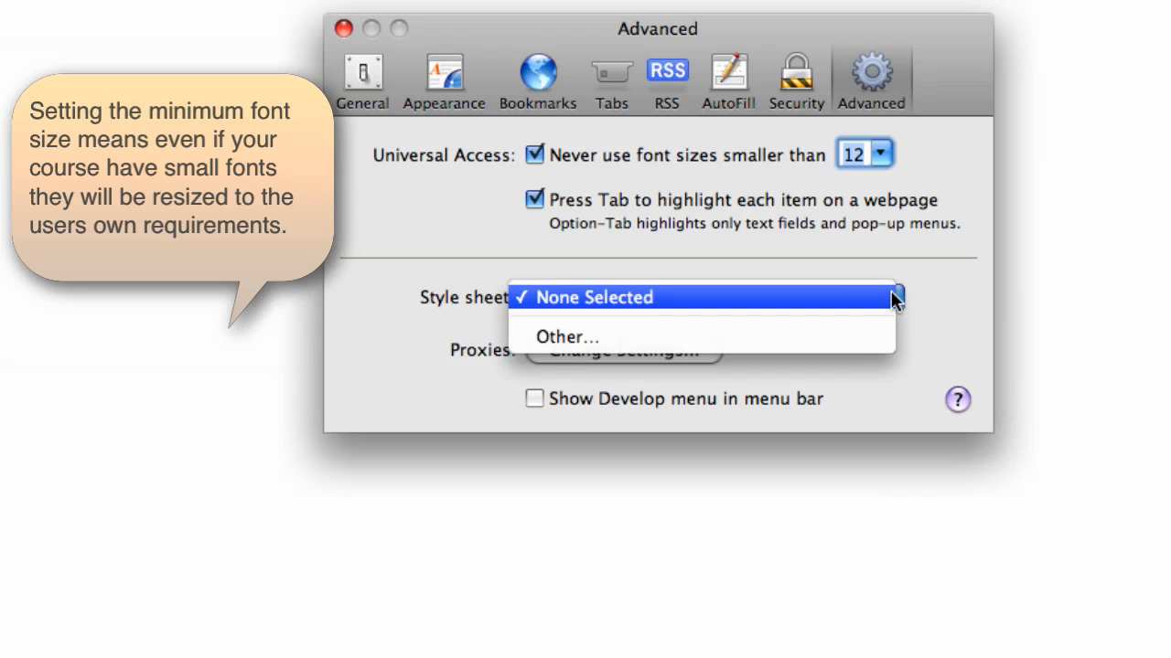